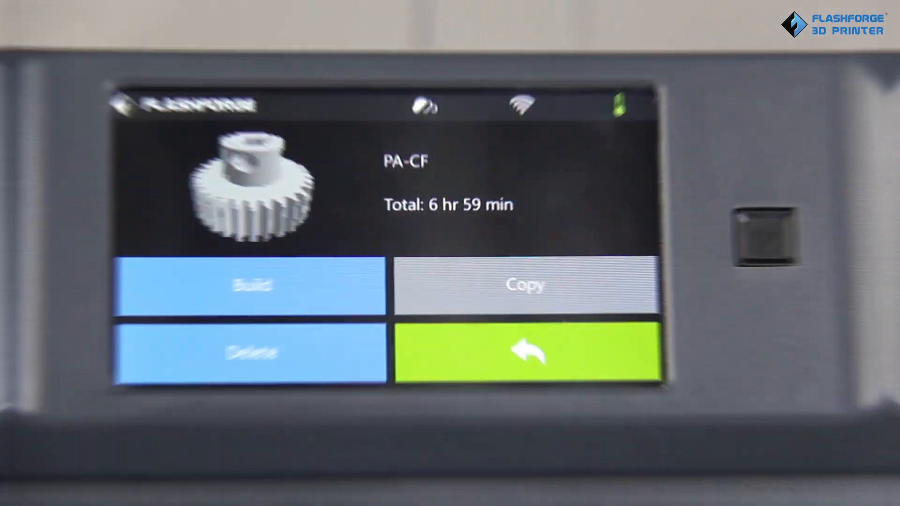
# - Stream the sliced PA-CF gear file over Wi-Fi to the Guider 2S printer
pyautogui.click(251, 286)
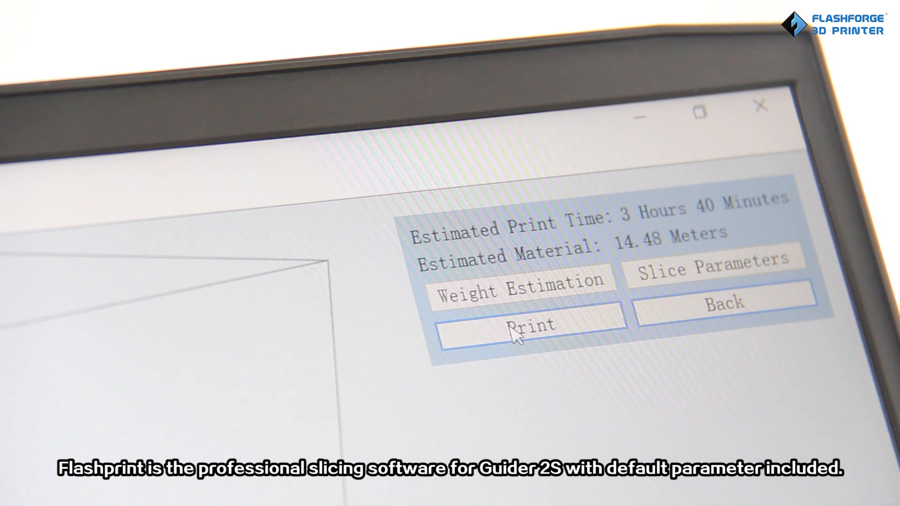
pyautogui.click(528, 323)
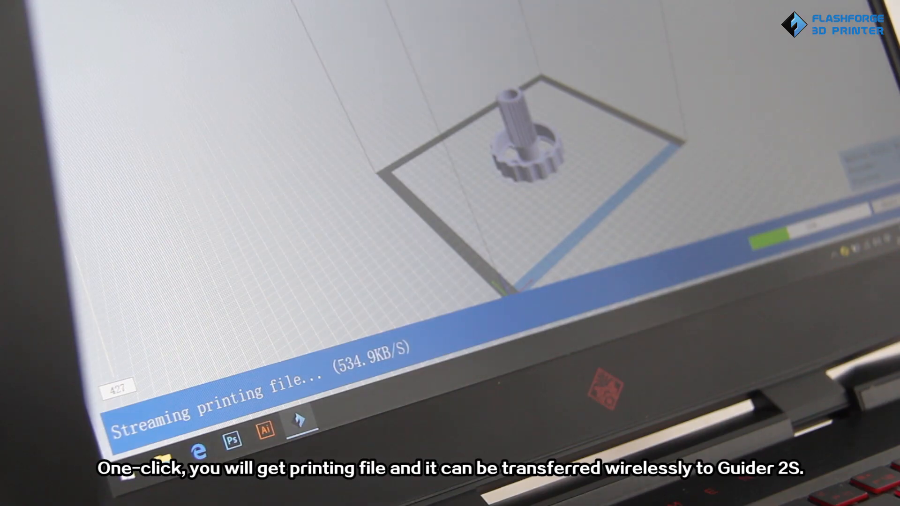